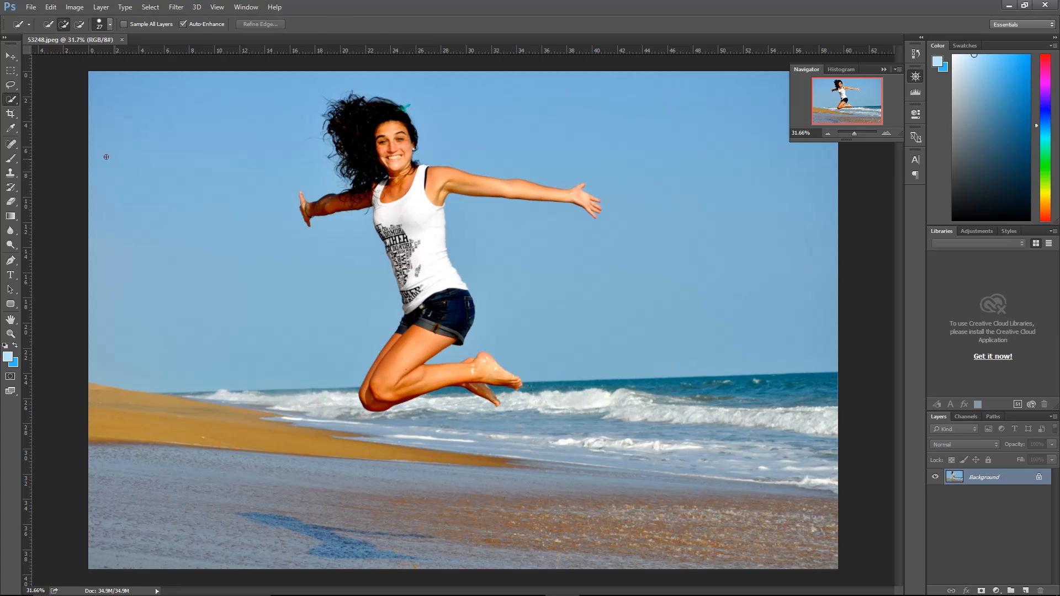
Switch to Content-Aware Spot Healing and paint over the woman from hair to feet.
left_click(12, 144)
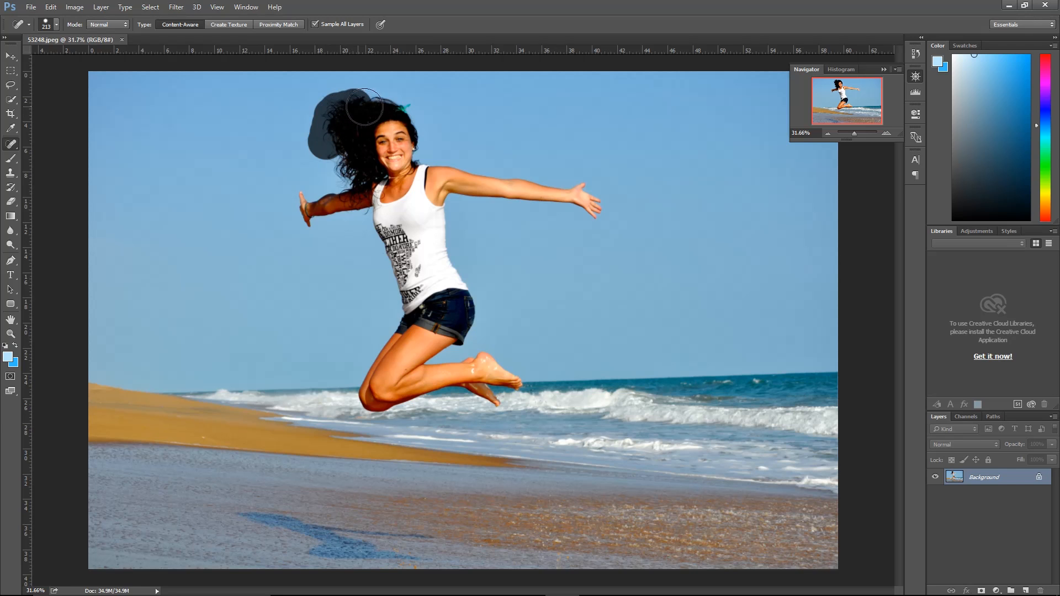
left_click_drag(365, 108, 419, 183)
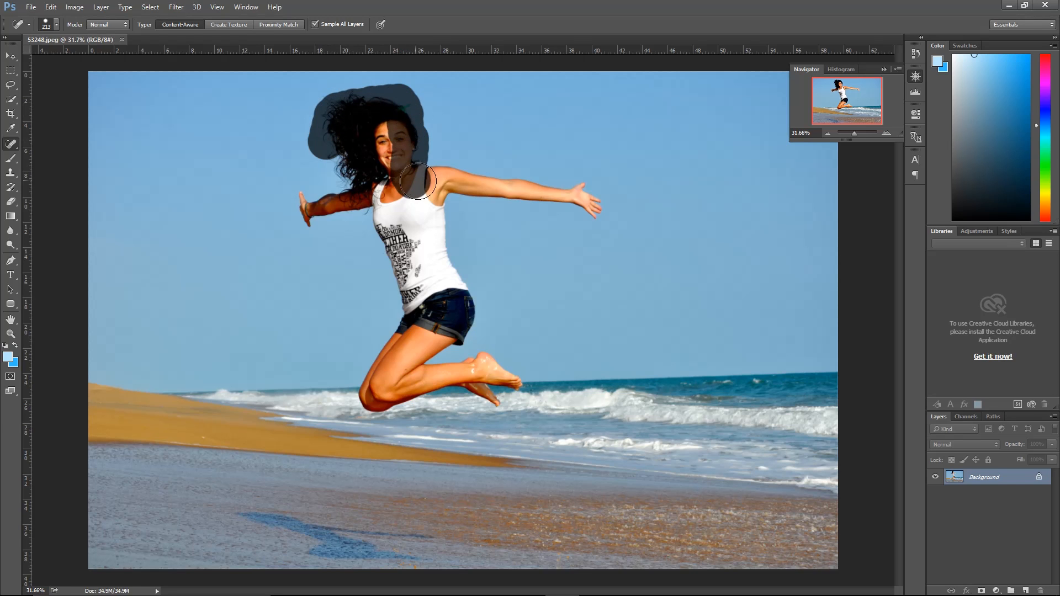
left_click_drag(422, 179, 598, 206)
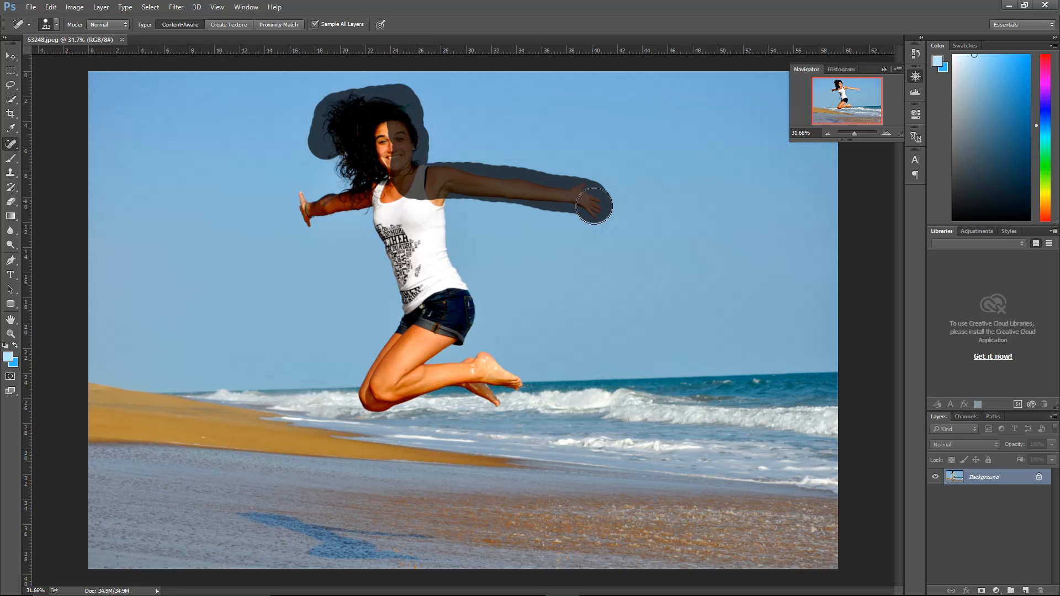
left_click_drag(594, 205, 436, 238)
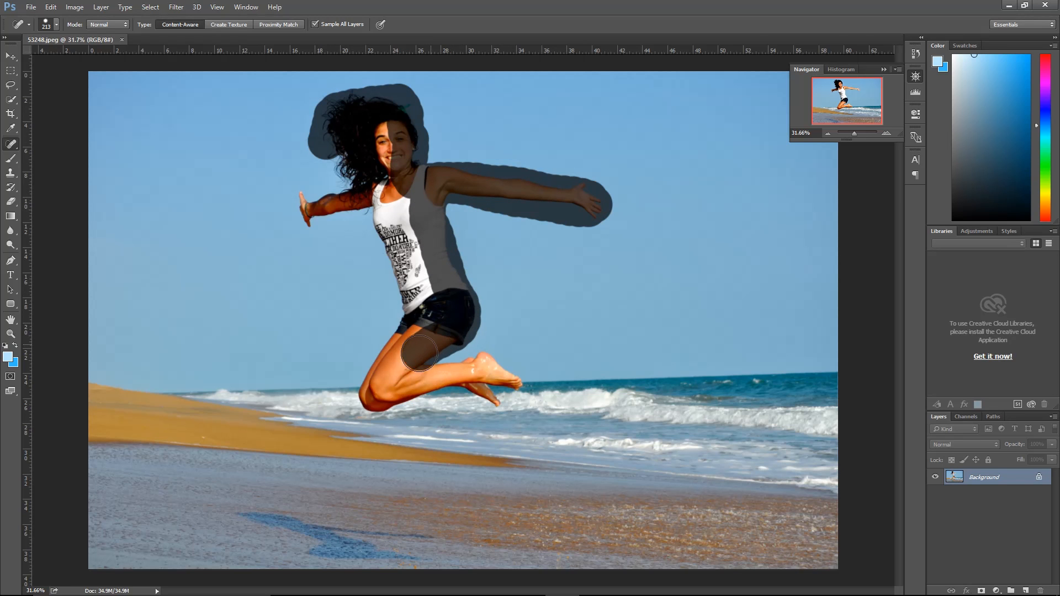
left_click_drag(419, 355, 504, 368)
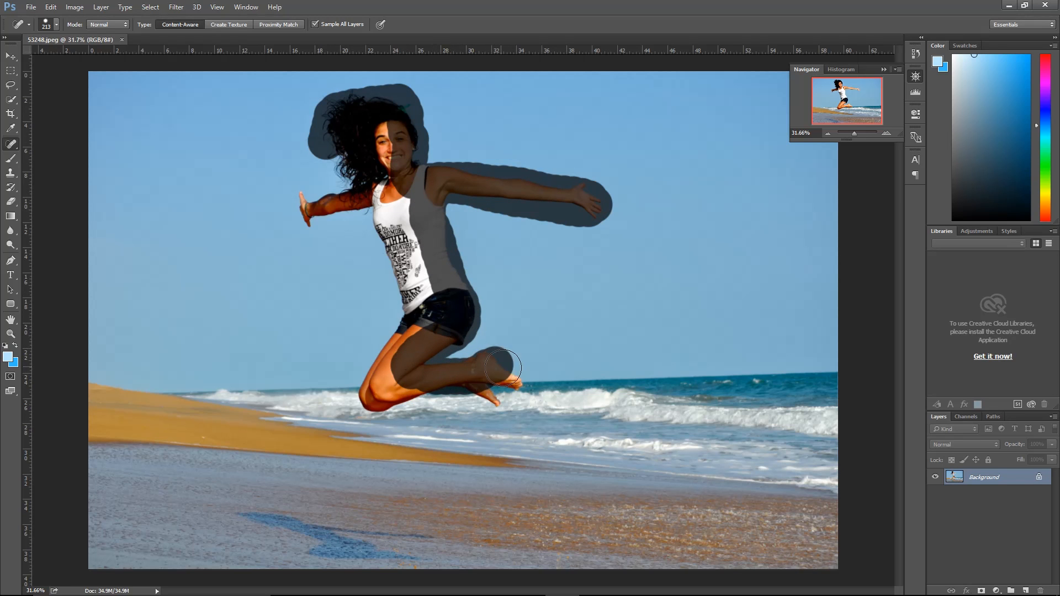
left_click_drag(503, 370, 446, 377)
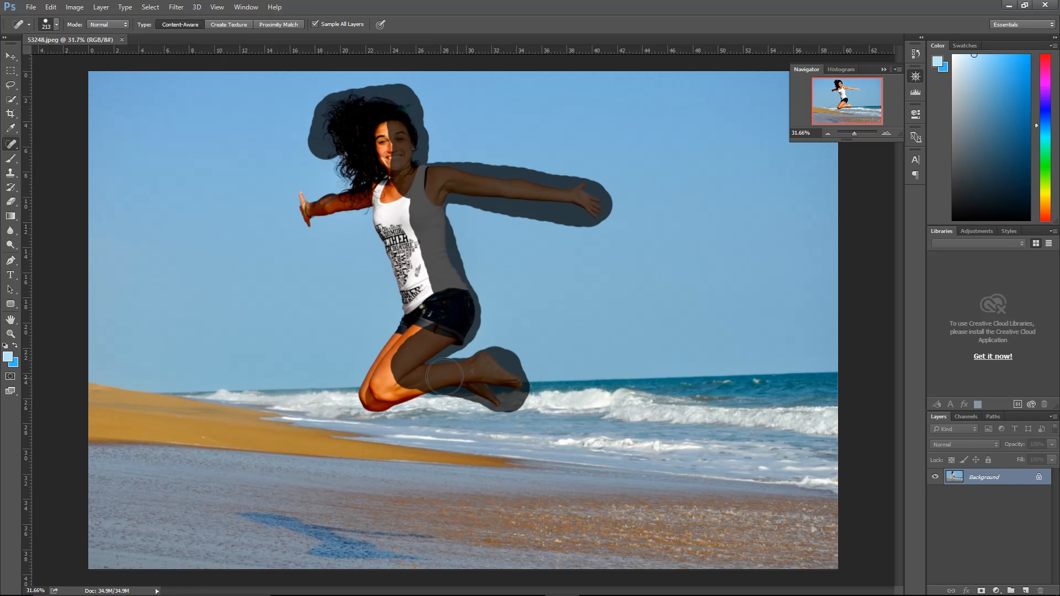
left_click_drag(446, 375, 368, 399)
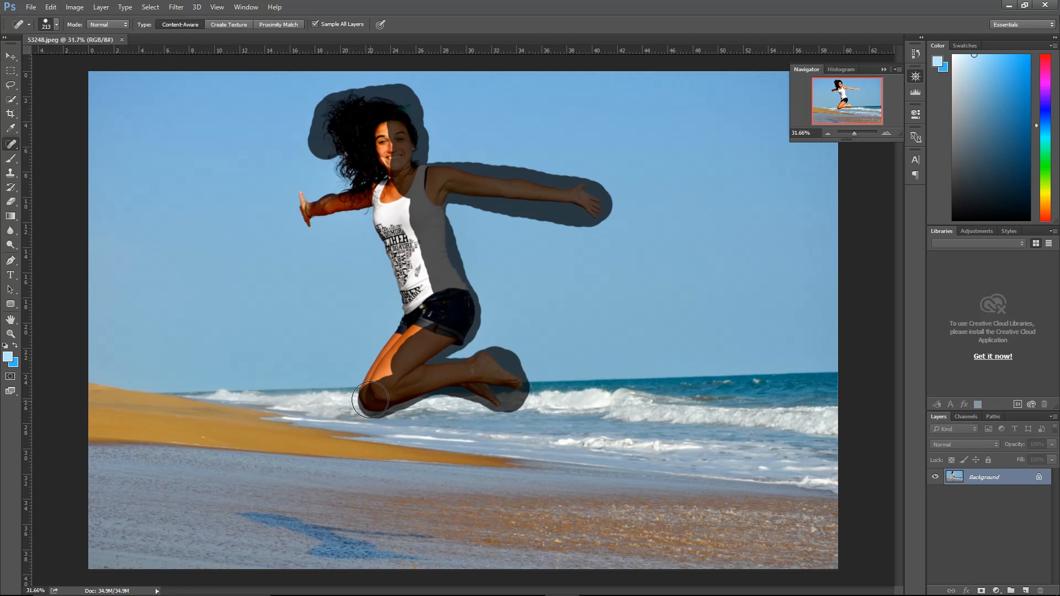
left_click_drag(371, 398, 404, 345)
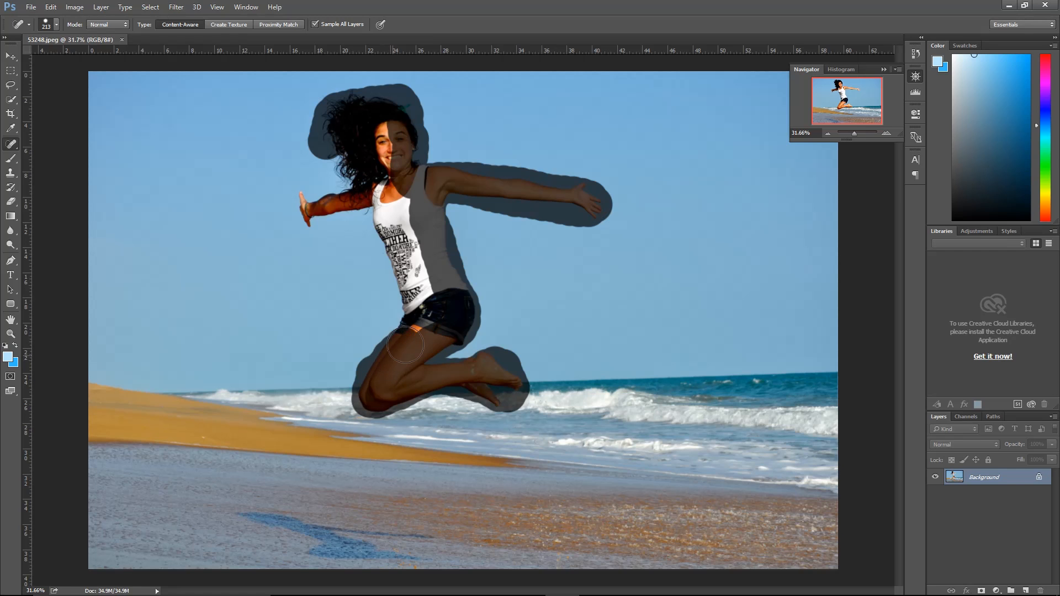
left_click_drag(406, 341, 415, 233)
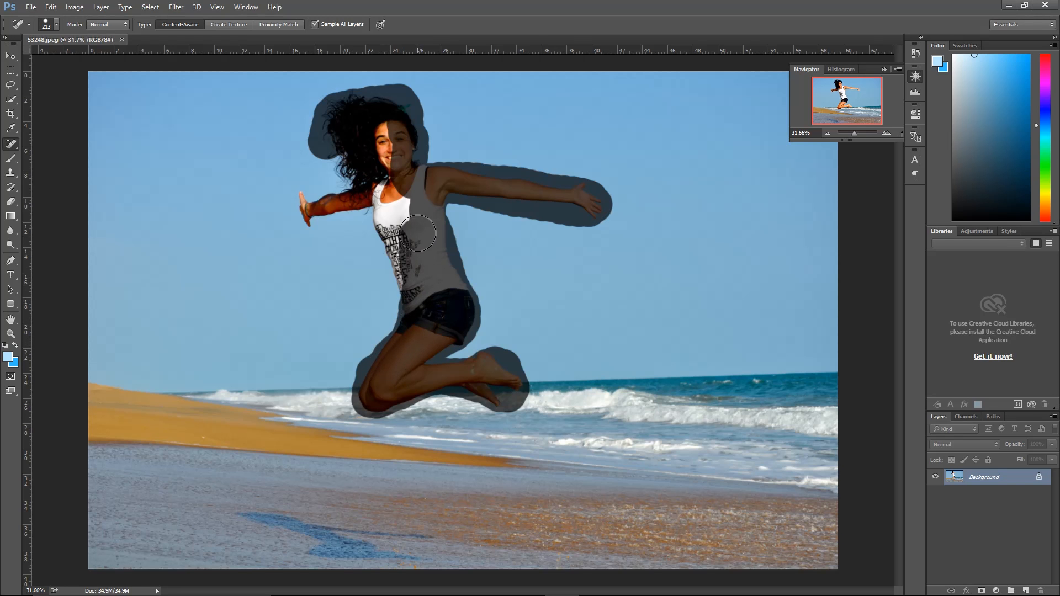
left_click_drag(415, 233, 376, 237)
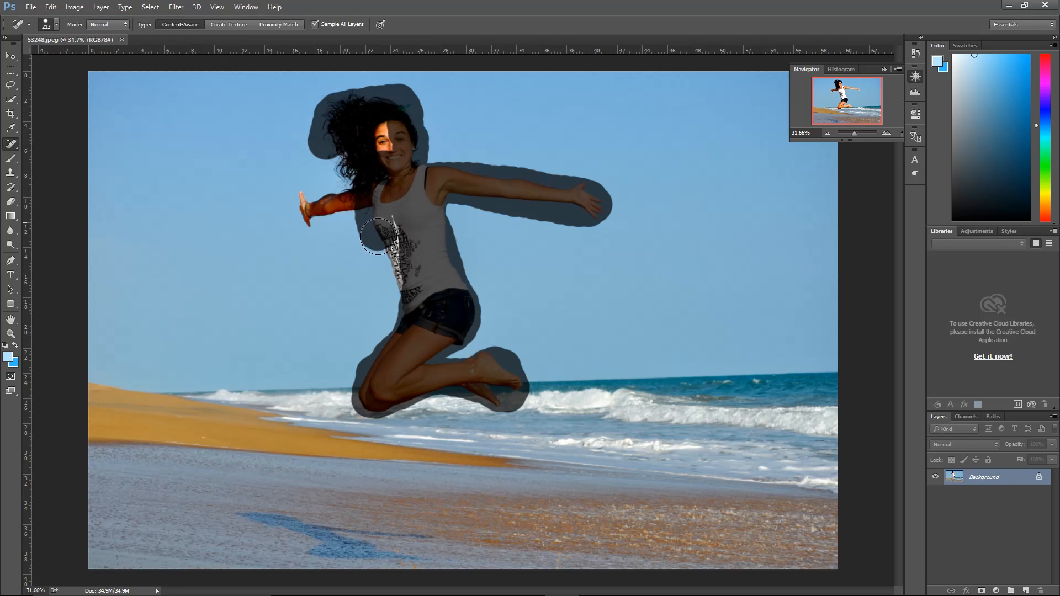
left_click_drag(375, 237, 380, 192)
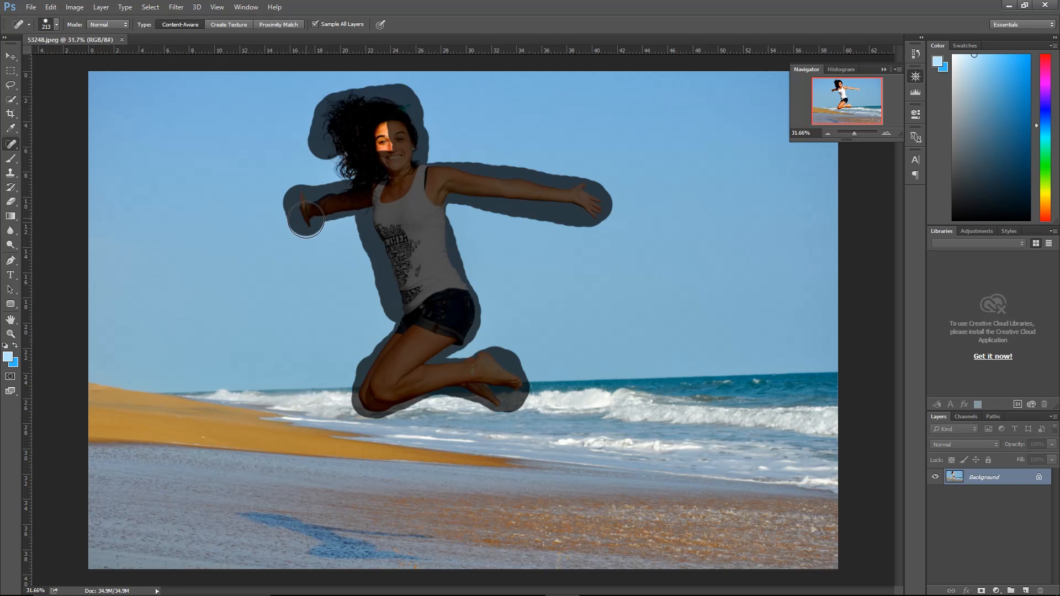
left_click_drag(306, 220, 406, 223)
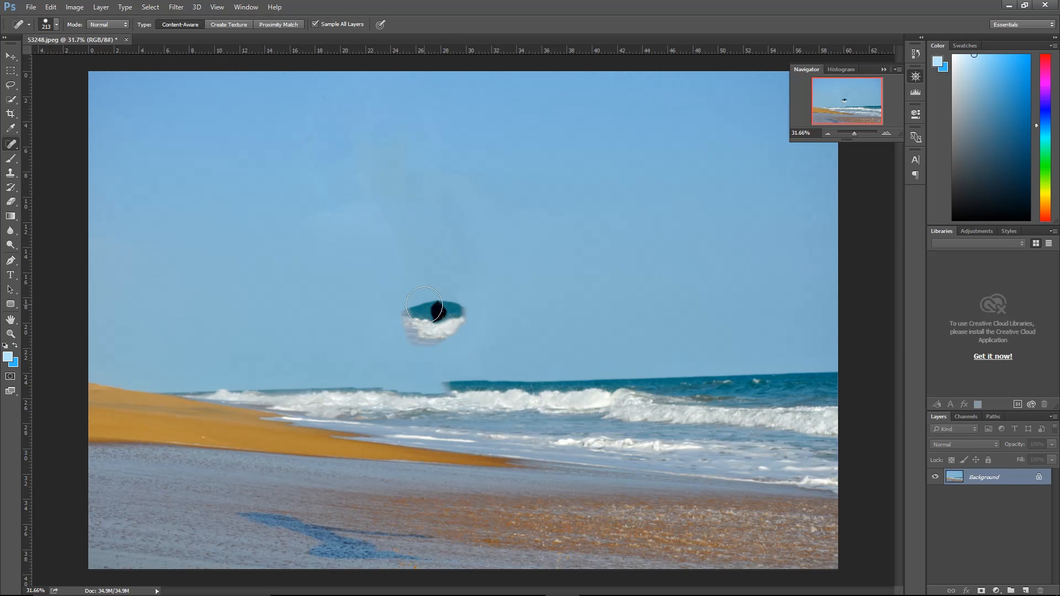
Heal the leftover blotch near the horizon with one more Spot Healing stroke.
left_click_drag(430, 310, 404, 329)
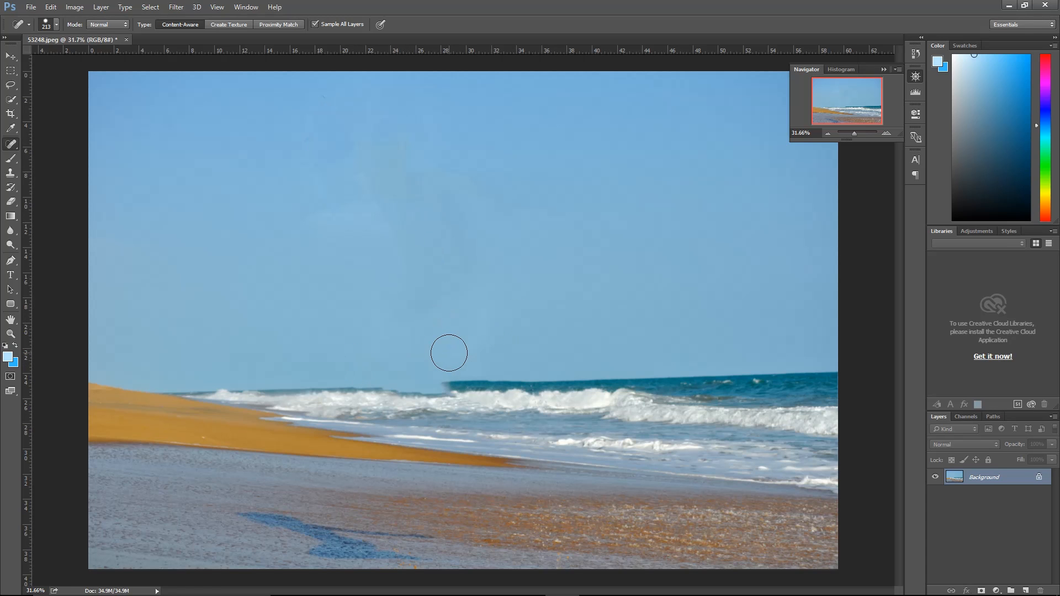
mouse_move(434, 348)
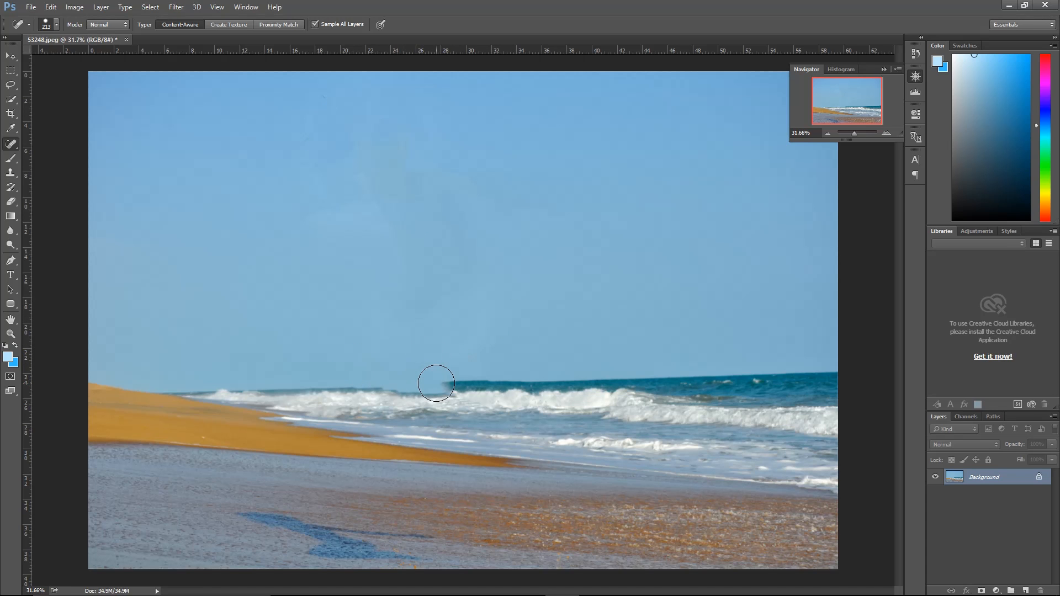
mouse_move(439, 374)
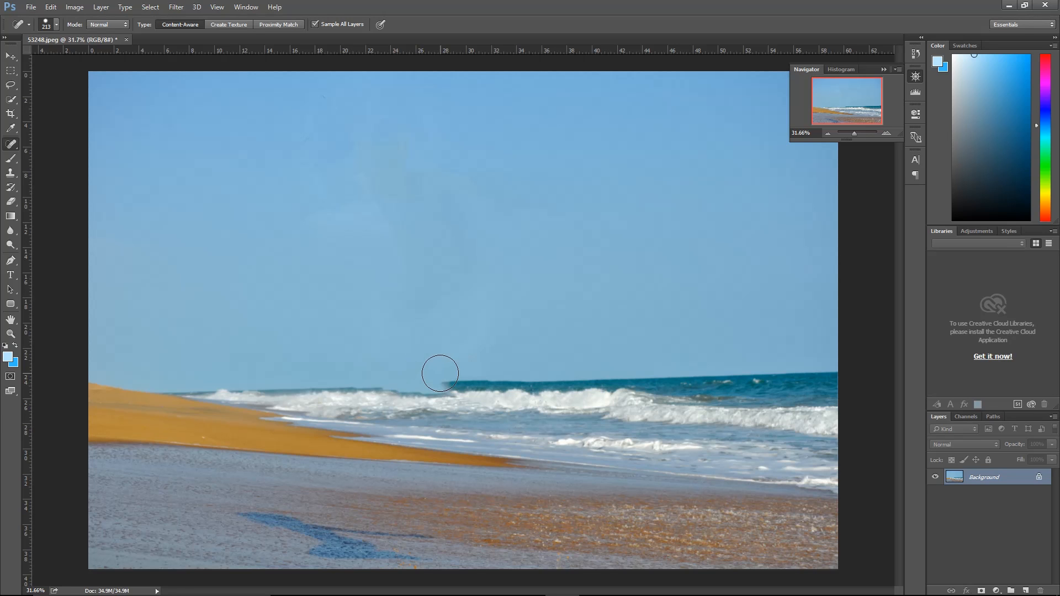
mouse_move(425, 373)
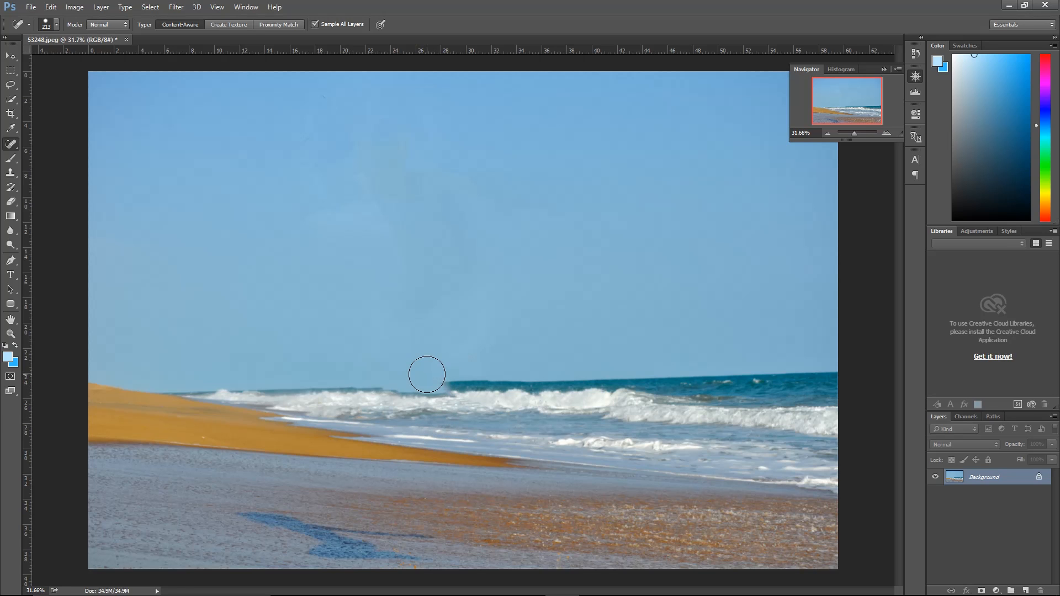
mouse_move(450, 360)
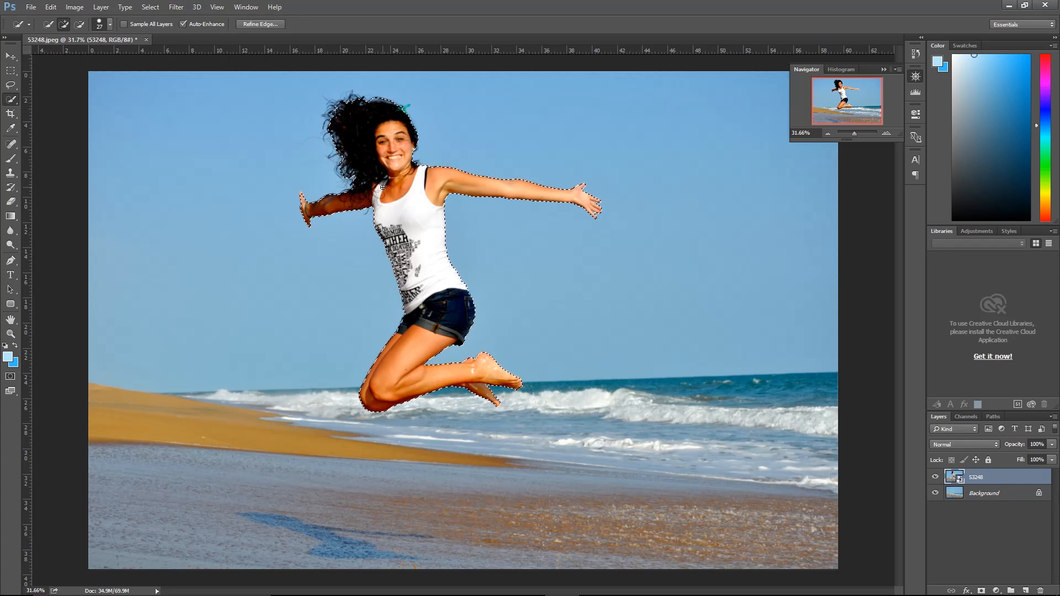
Refine the woman's selection edge with Smooth at 12 and set the output destination.
left_click(259, 23)
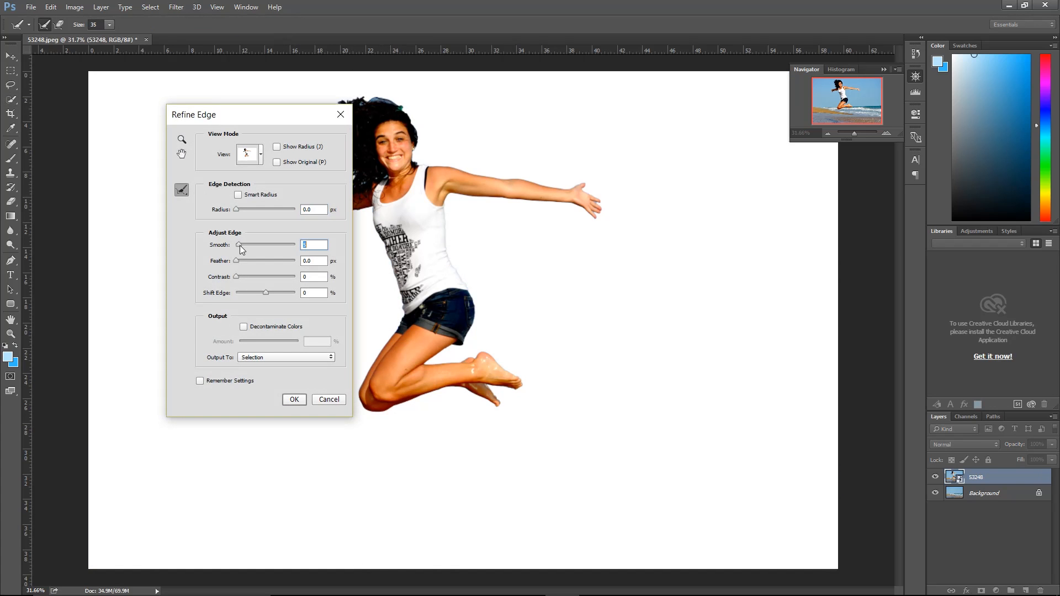
left_click_drag(237, 245, 245, 244)
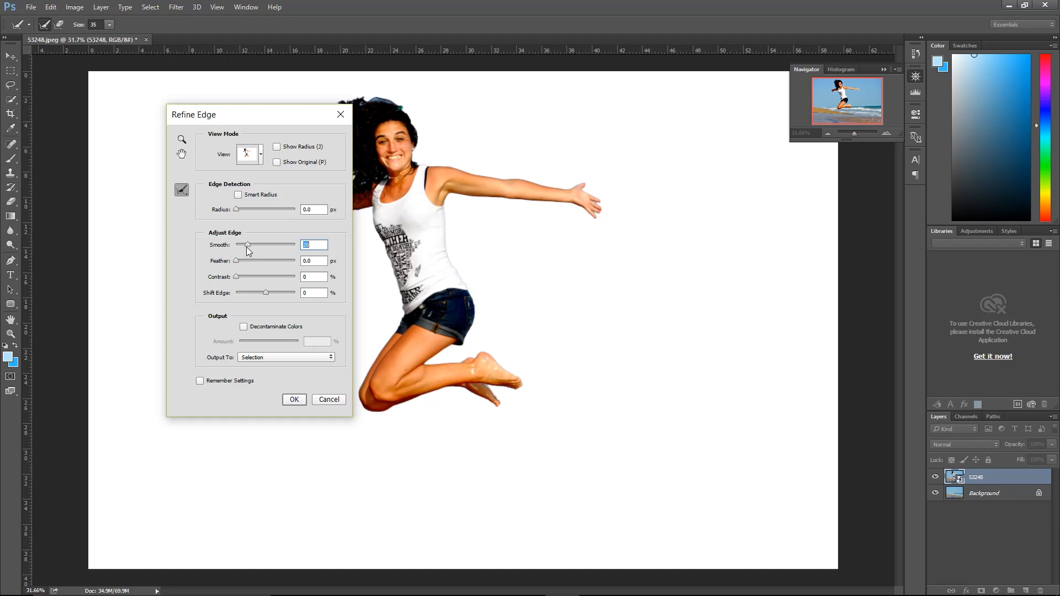
left_click_drag(237, 261, 244, 261)
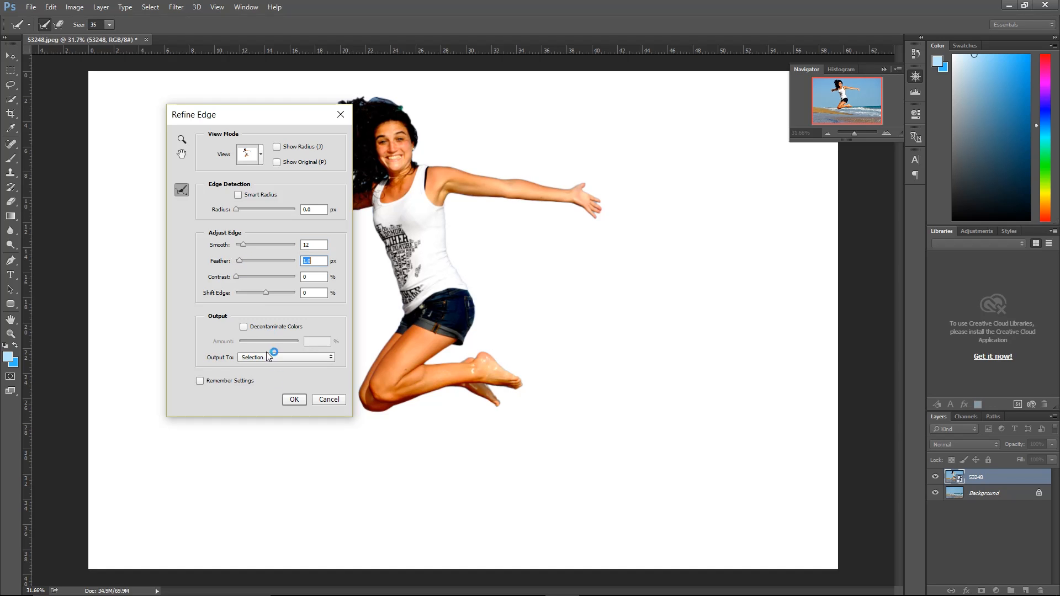
left_click(293, 398)
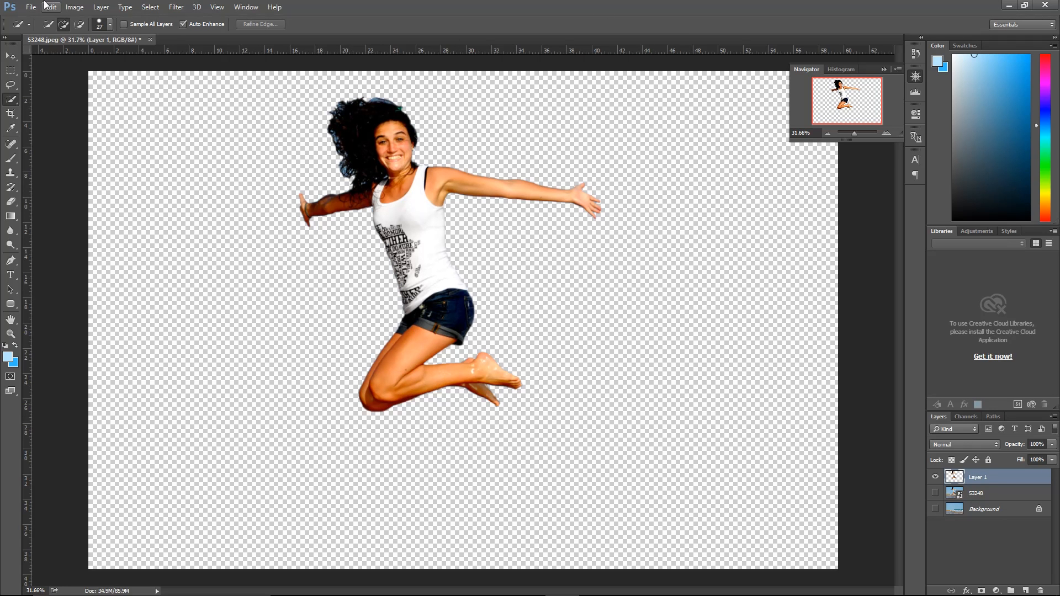
Open File > Export > Save for Web (Legacy) for the cut-out woman layer.
left_click(30, 7)
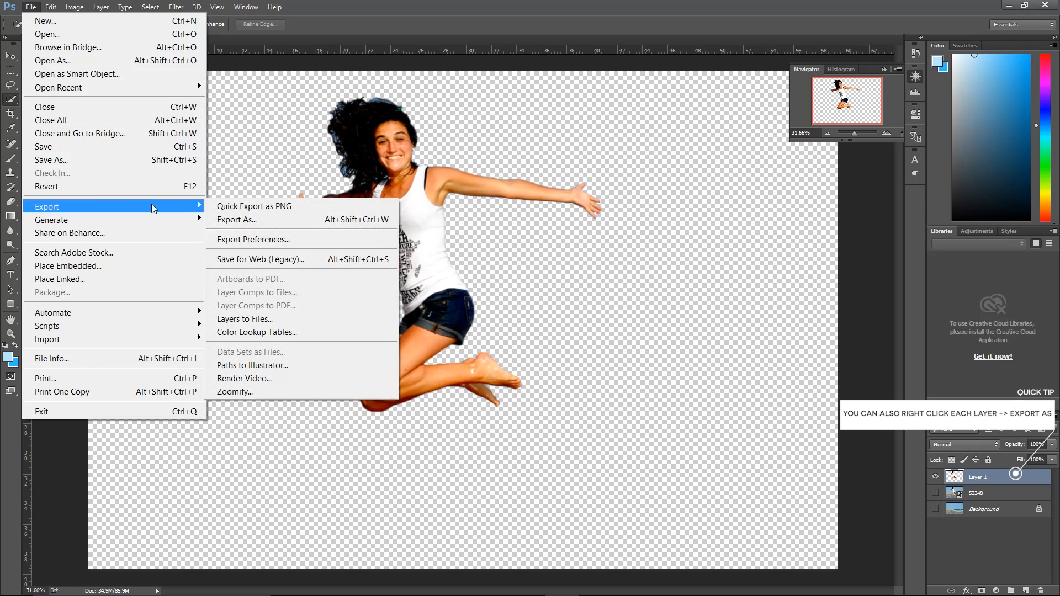
left_click(260, 259)
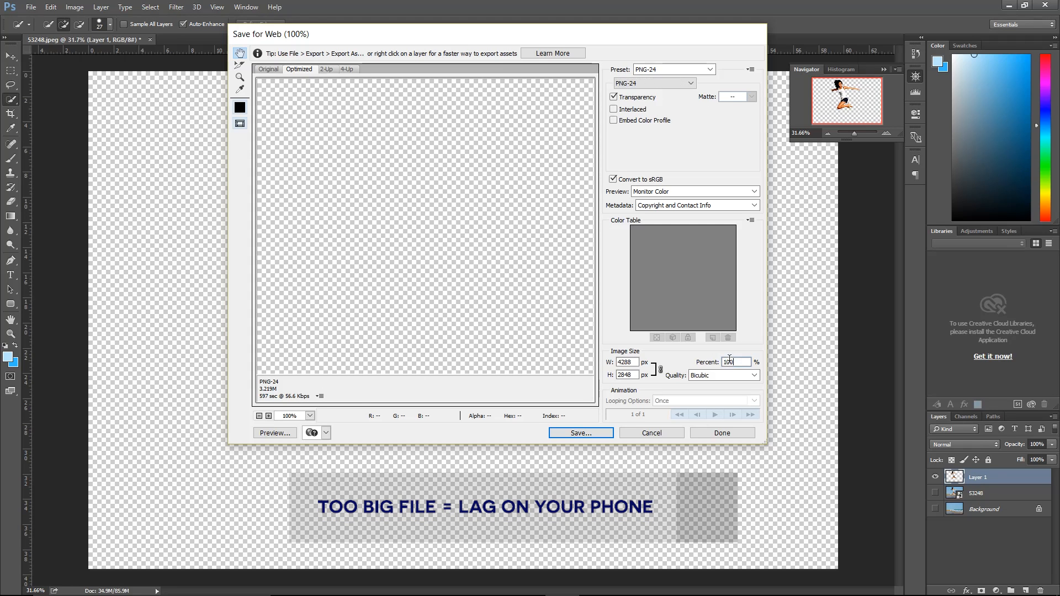
Export the cut-out as a 20% PNG named 'foreground'.
type("20")
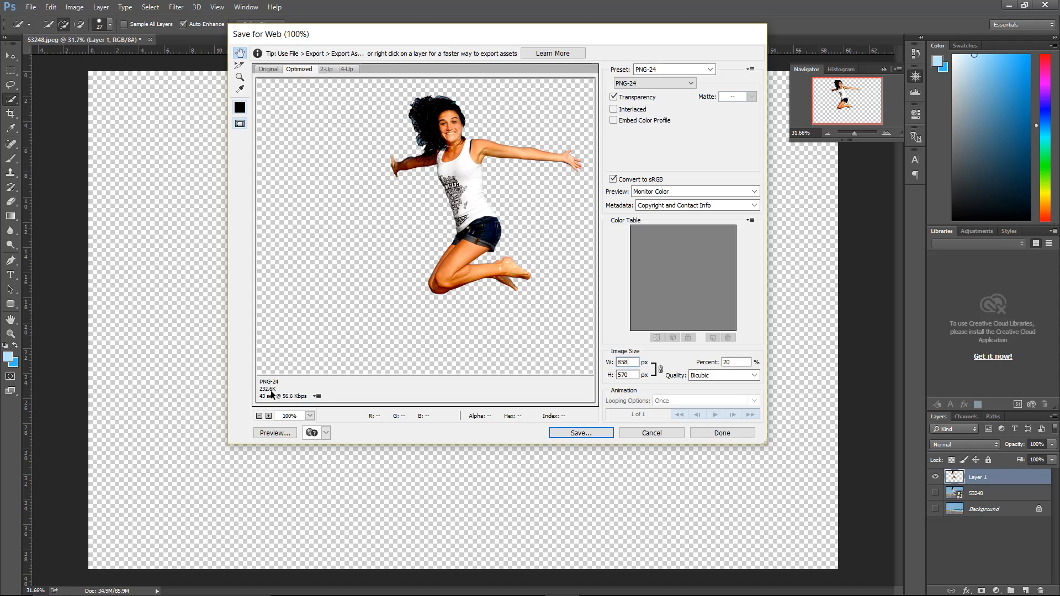
left_click(579, 433)
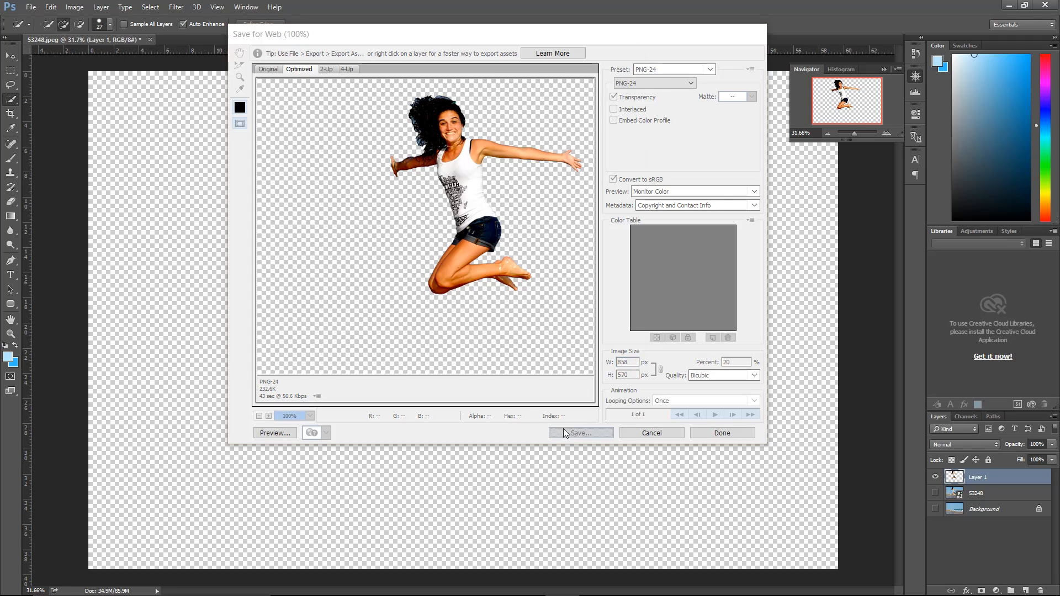
left_click(580, 433)
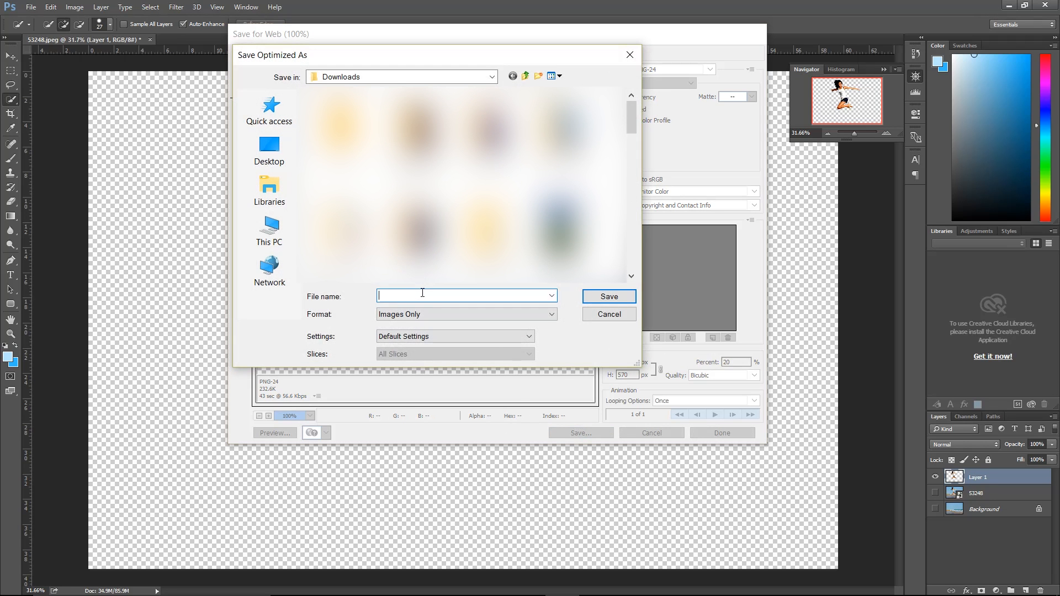
type("foreground")
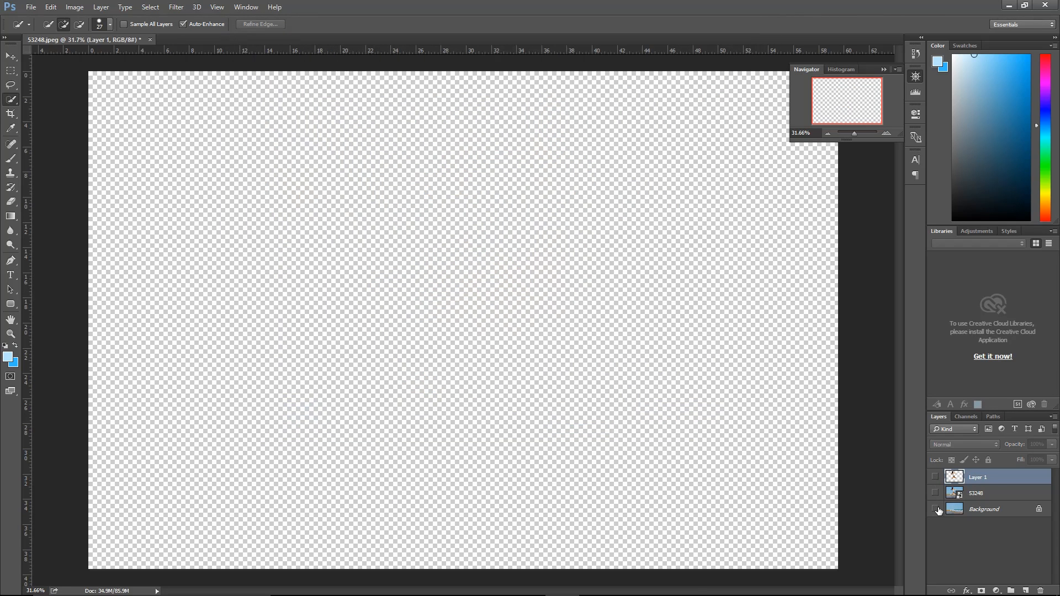
Export the healed beach background at 20% as 53248.png into Downloads.
left_click(30, 7)
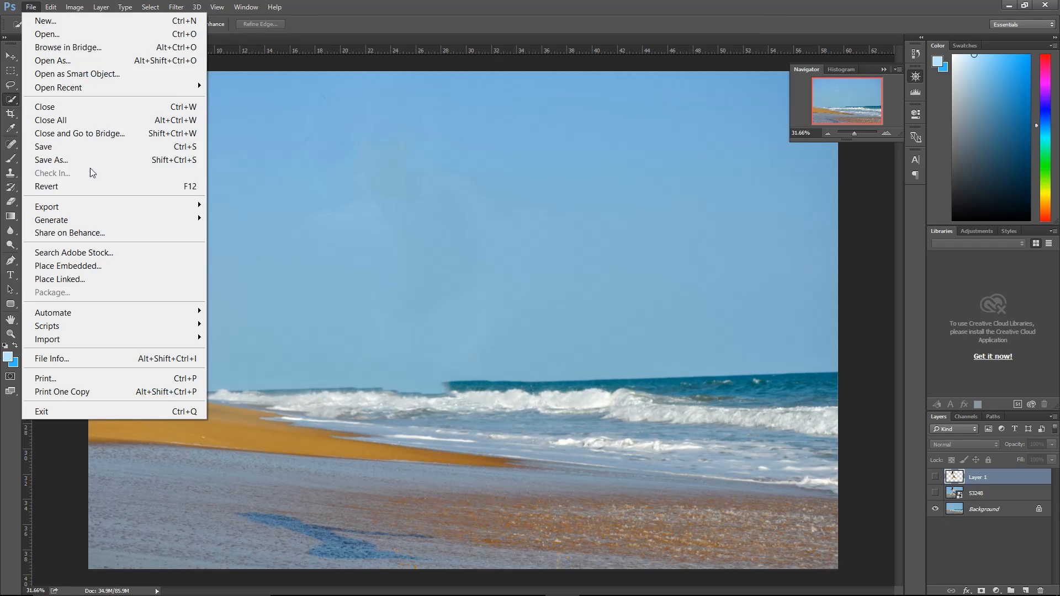
mouse_move(46, 207)
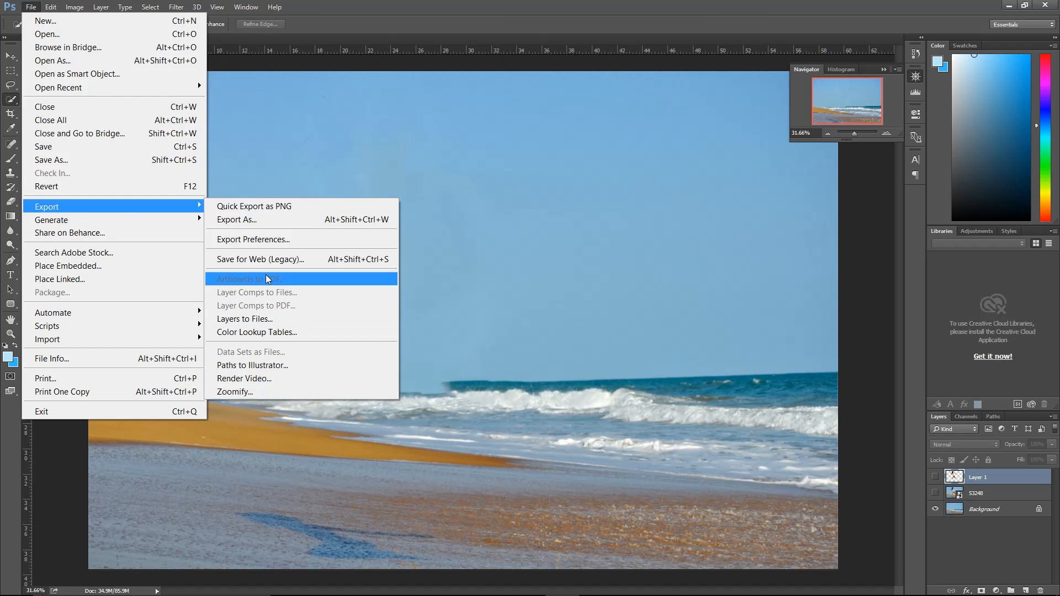
left_click(260, 259)
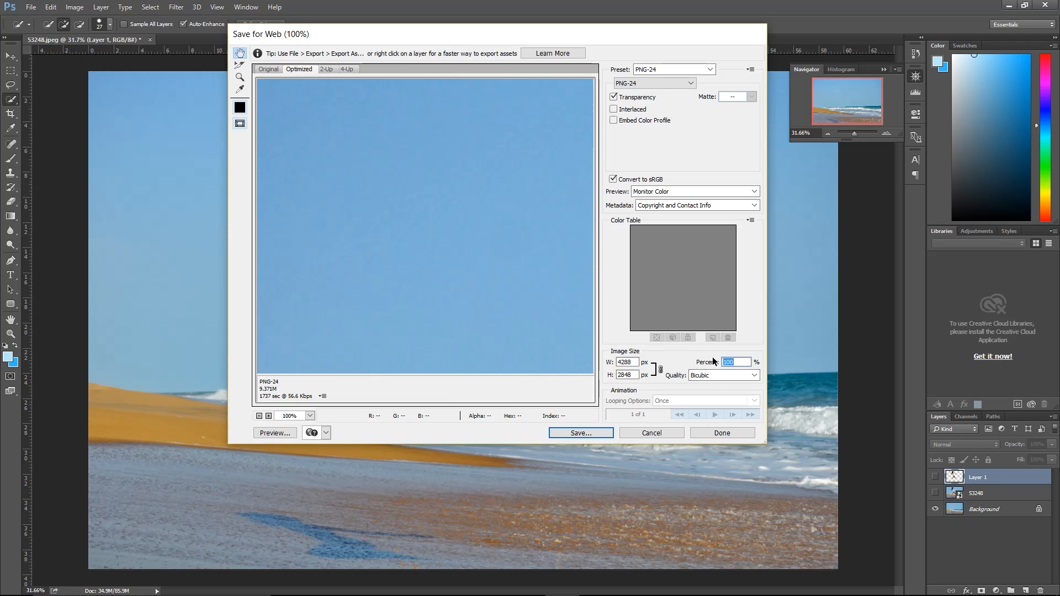
type("20")
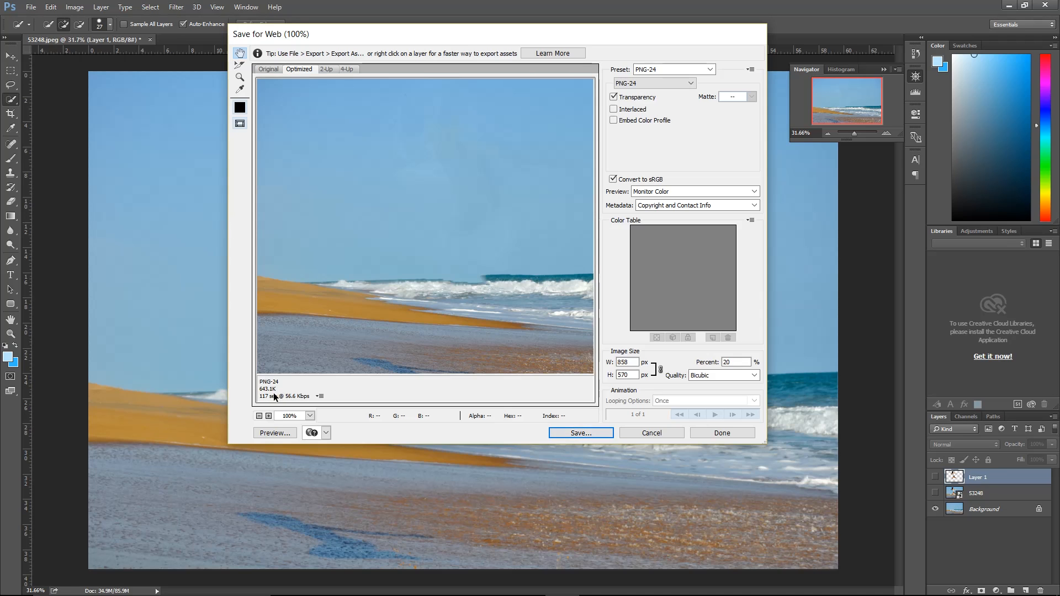
mouse_move(298, 394)
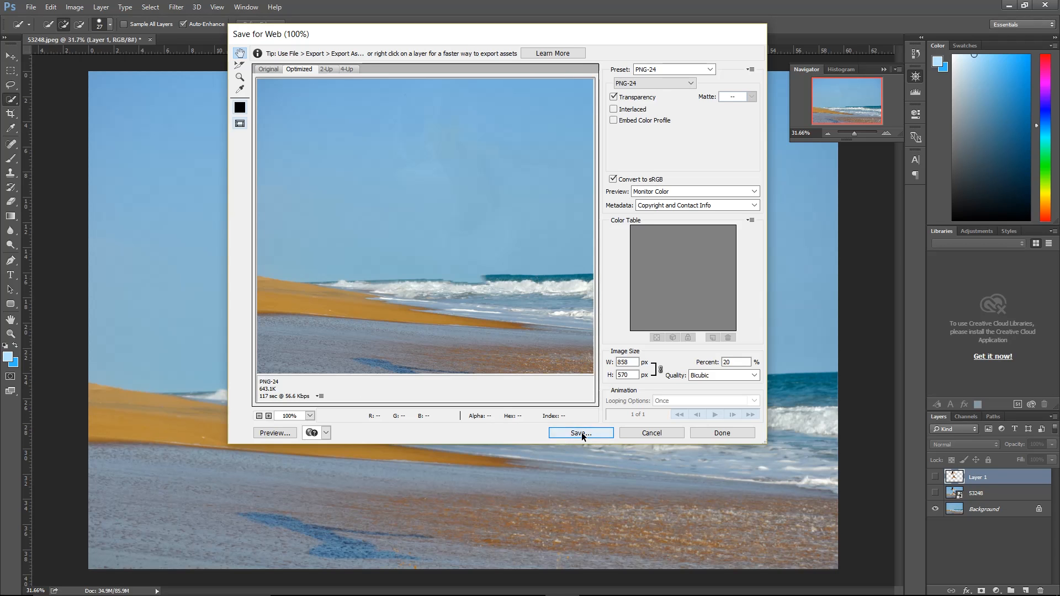
left_click(579, 433)
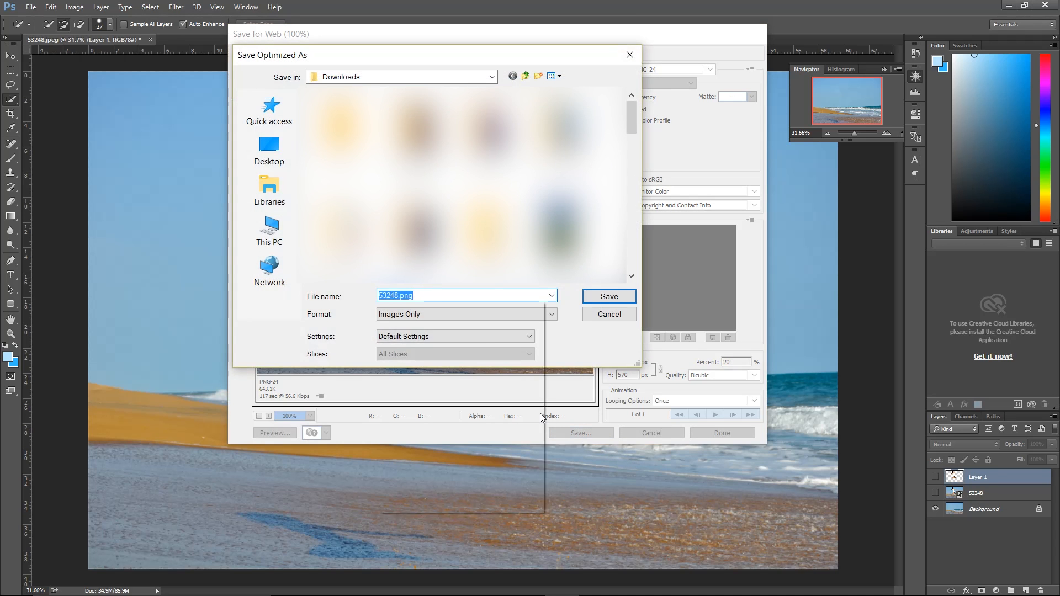
left_click(608, 314)
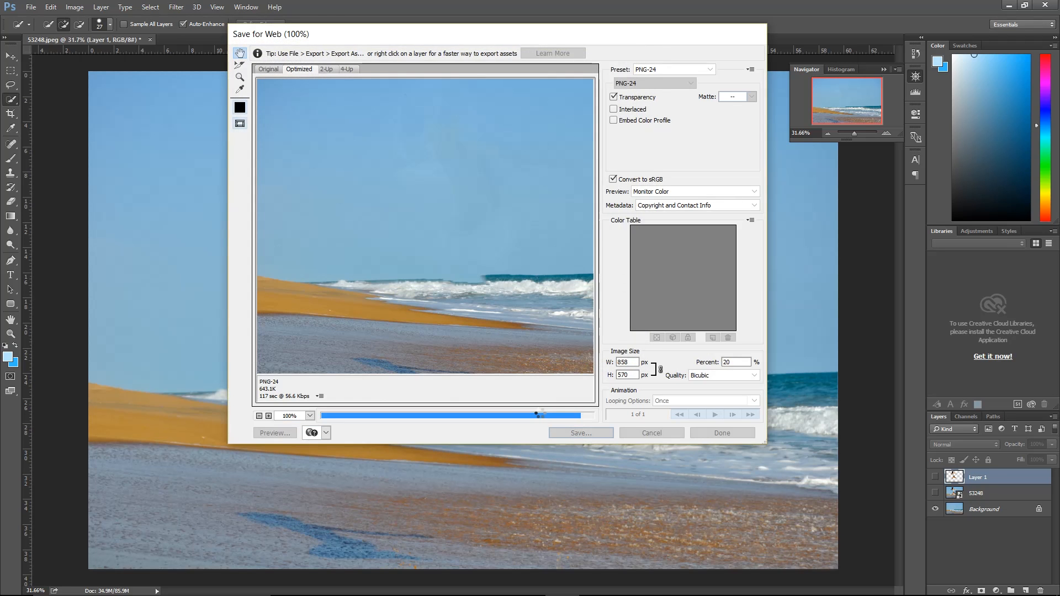
left_click(651, 432)
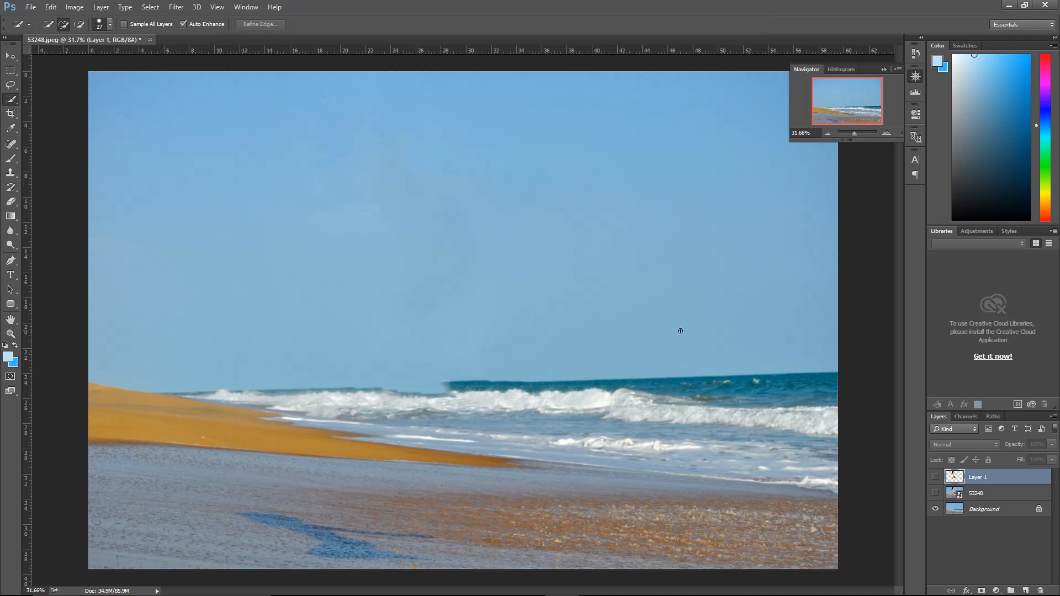
mouse_move(735, 337)
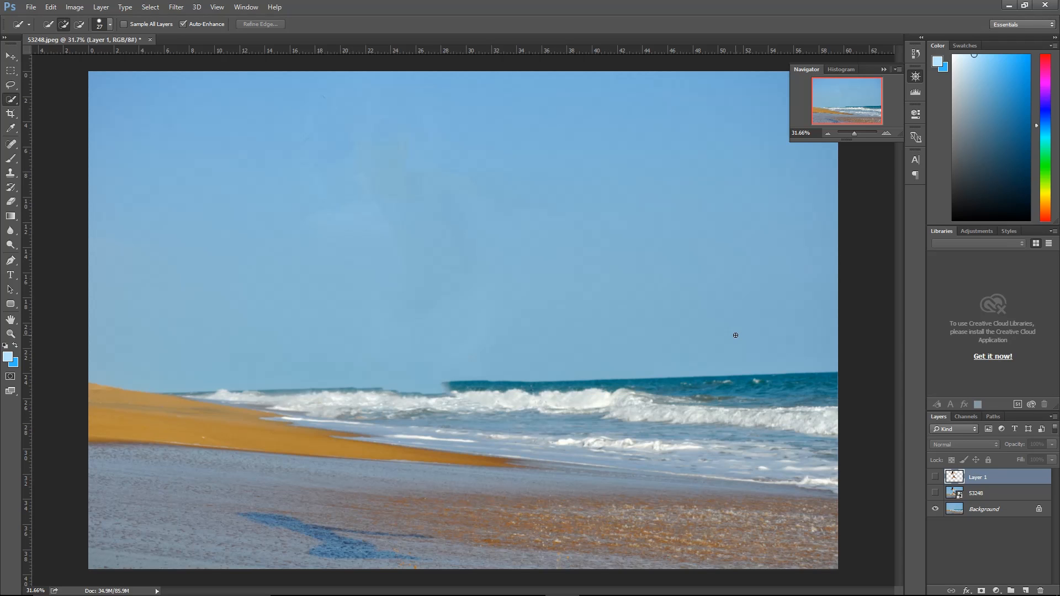
mouse_move(754, 349)
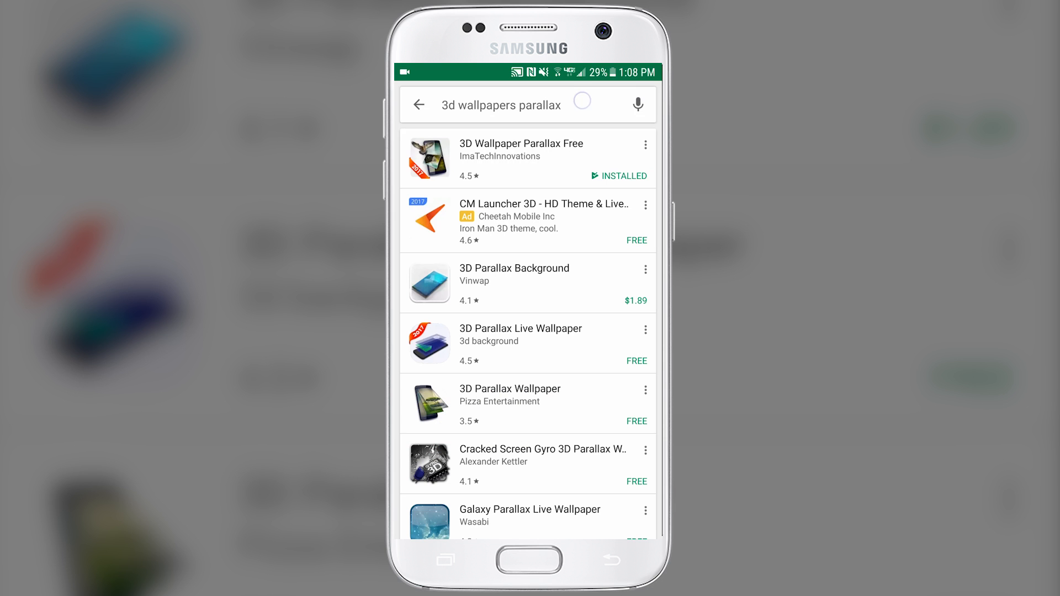
Search the Play Store for '3d wallpaper parallax' and open the Free app's page.
left_click(528, 104)
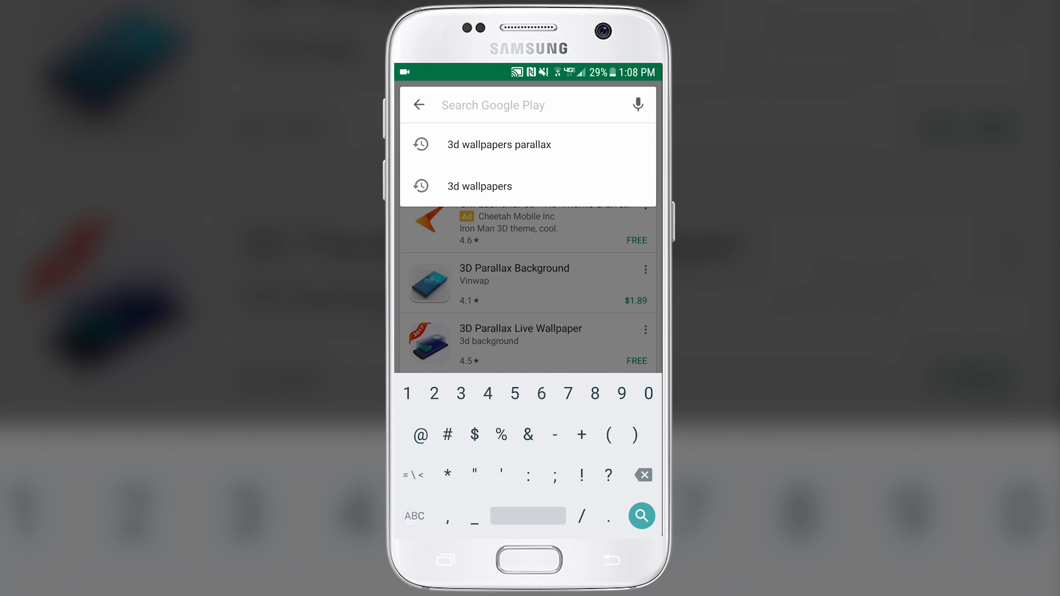
type("3d wallpaper par")
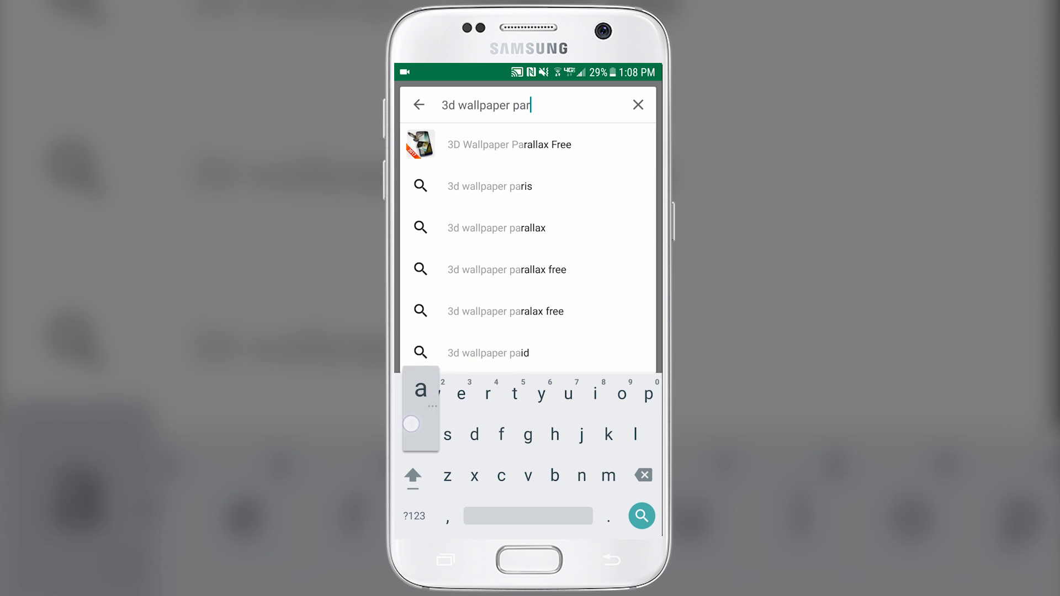
left_click(496, 228)
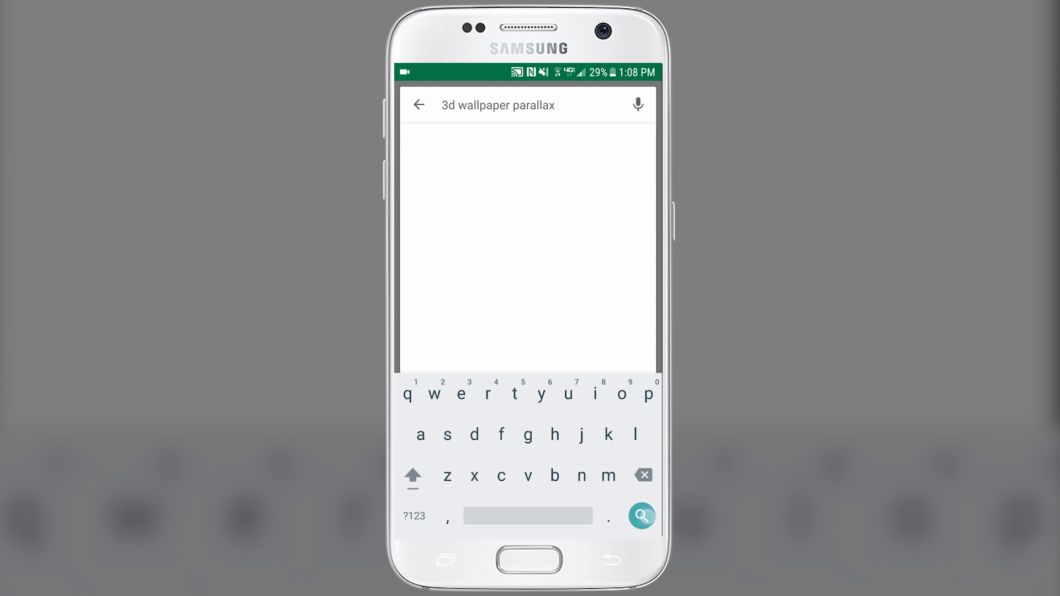
left_click(640, 516)
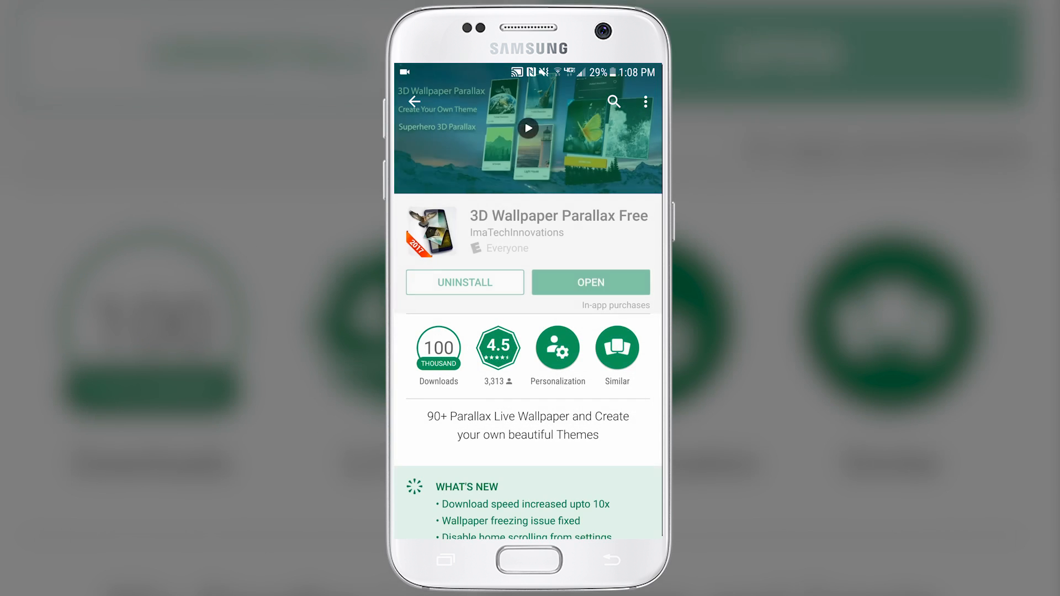
Launch 3D Wallpaper Parallax and start a new custom theme.
left_click(590, 282)
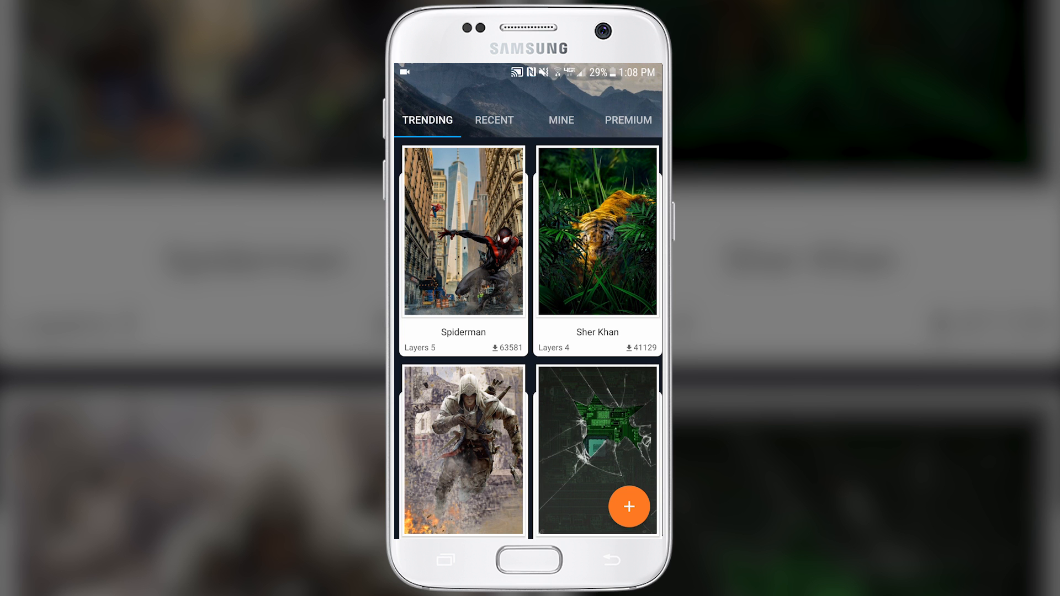
left_click(565, 451)
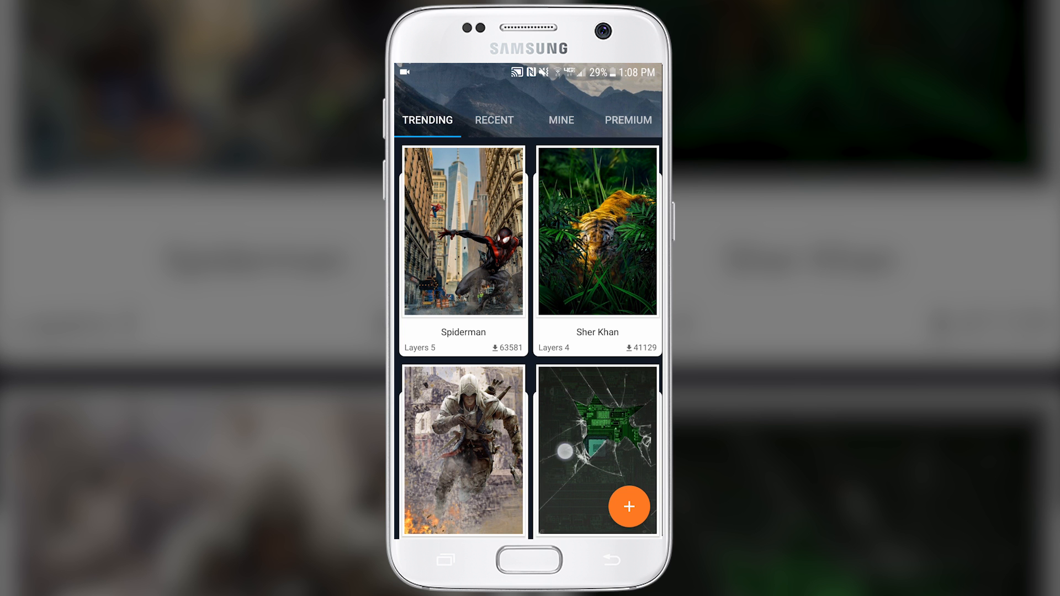
scroll("down", 3)
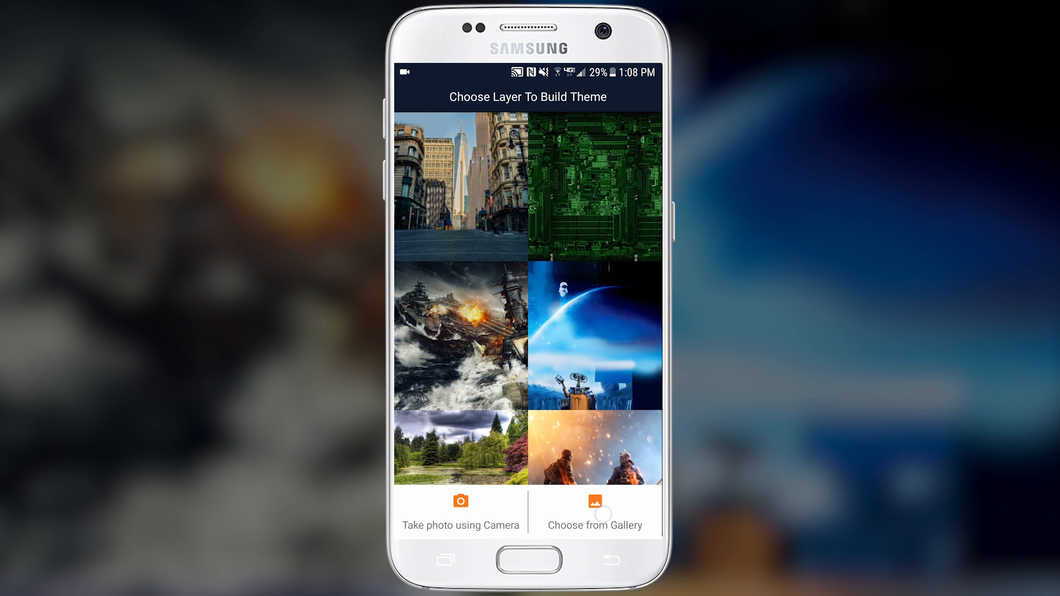
Add the beach PNG as background and the woman PNG as Layer 1 from Download.
left_click(594, 504)
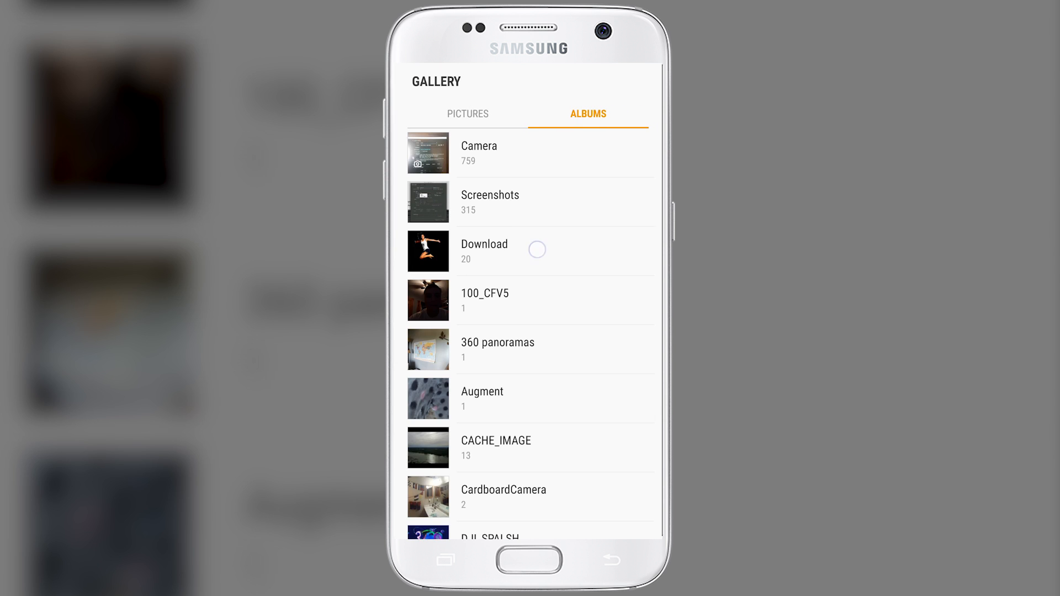
left_click(484, 251)
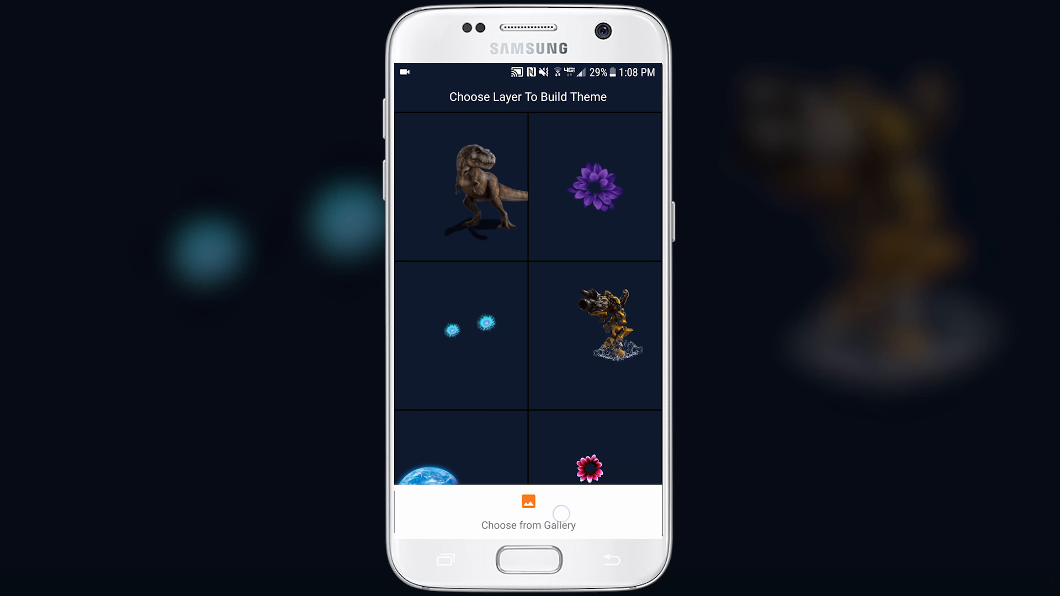
left_click(528, 502)
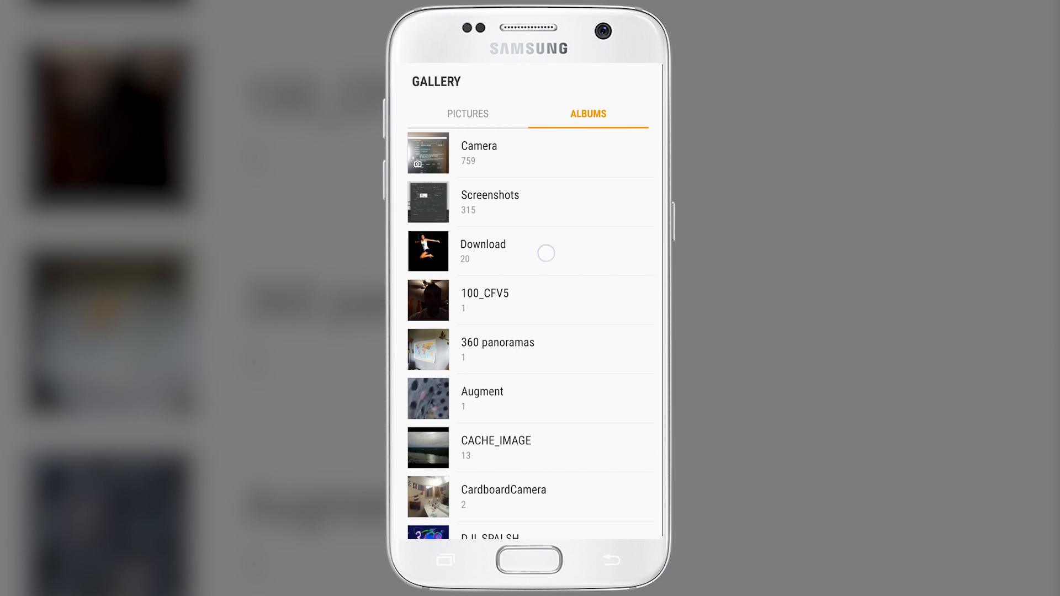
left_click(482, 250)
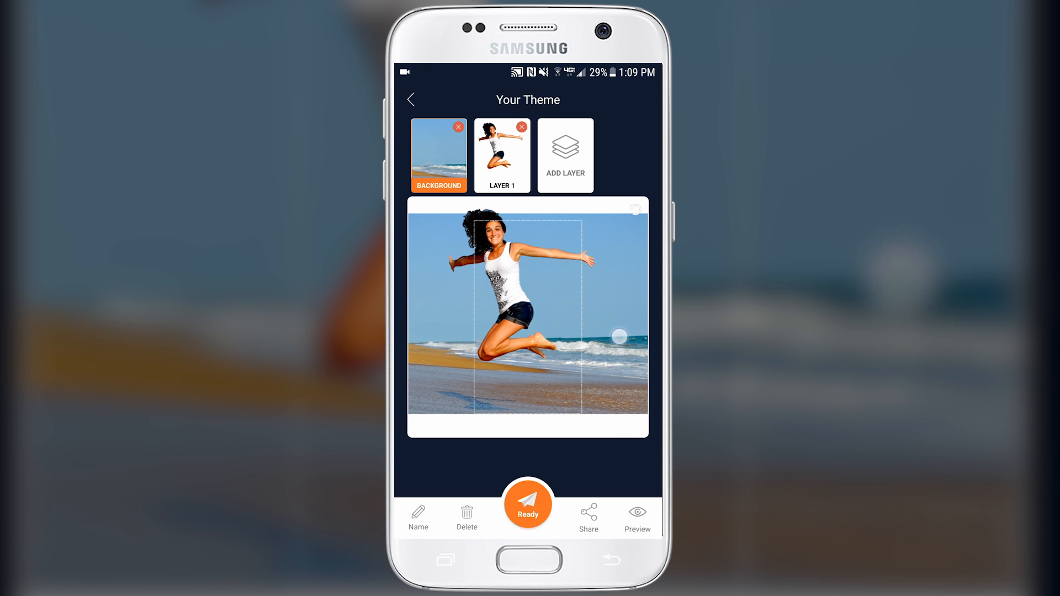
Shrink the jumping woman on Layer 1 and open the add-layer picker again.
left_click(502, 154)
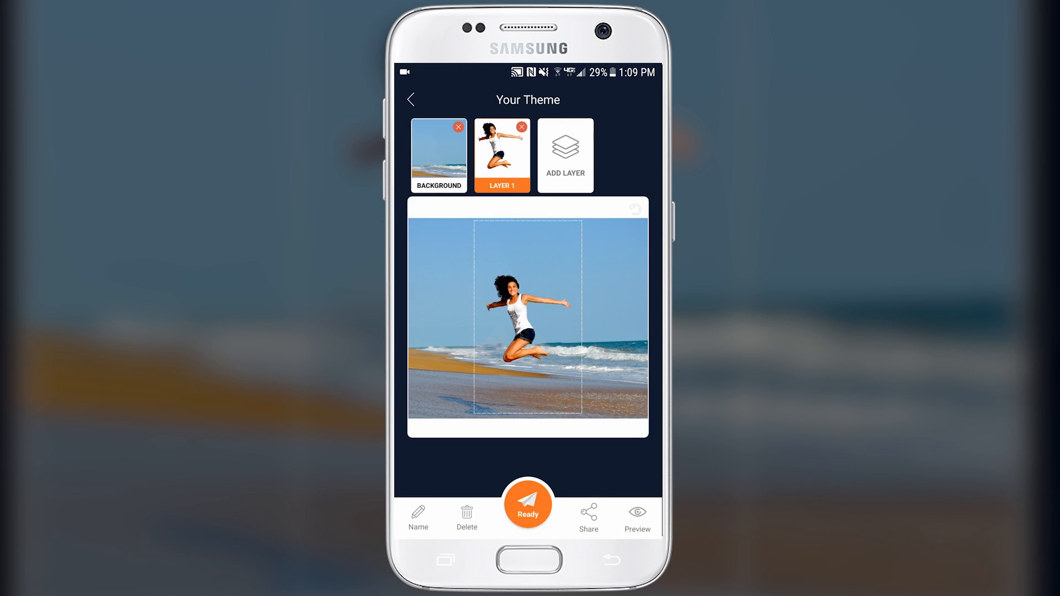
left_click(528, 503)
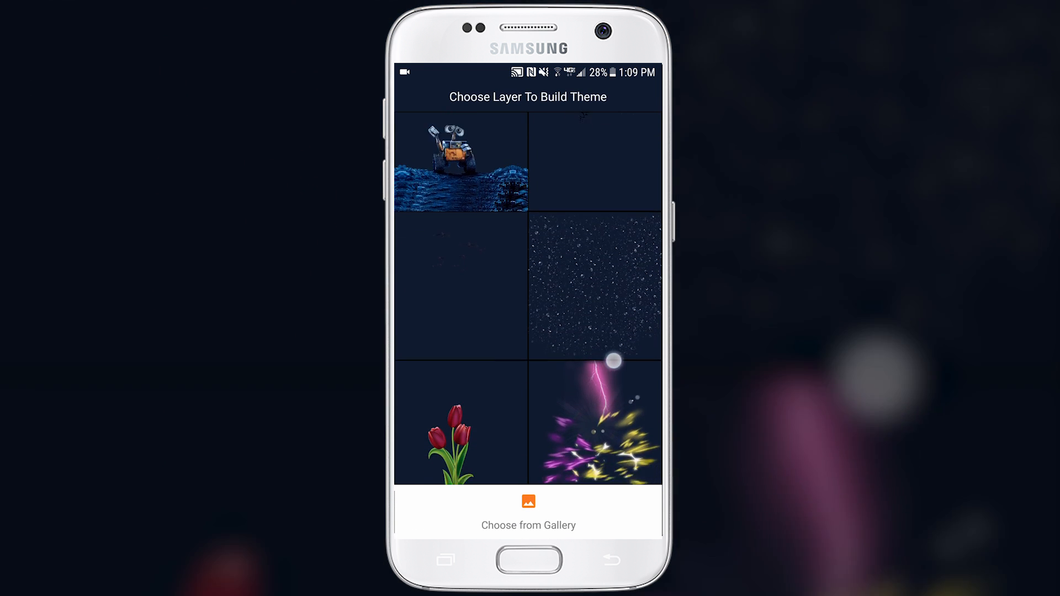
scroll("down", 3)
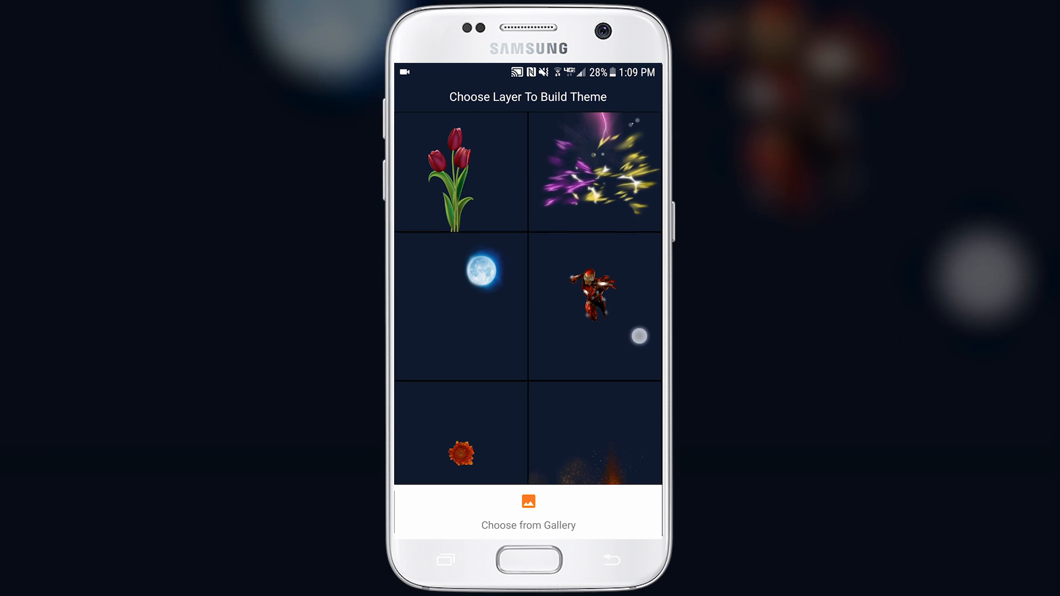
scroll("down", 3)
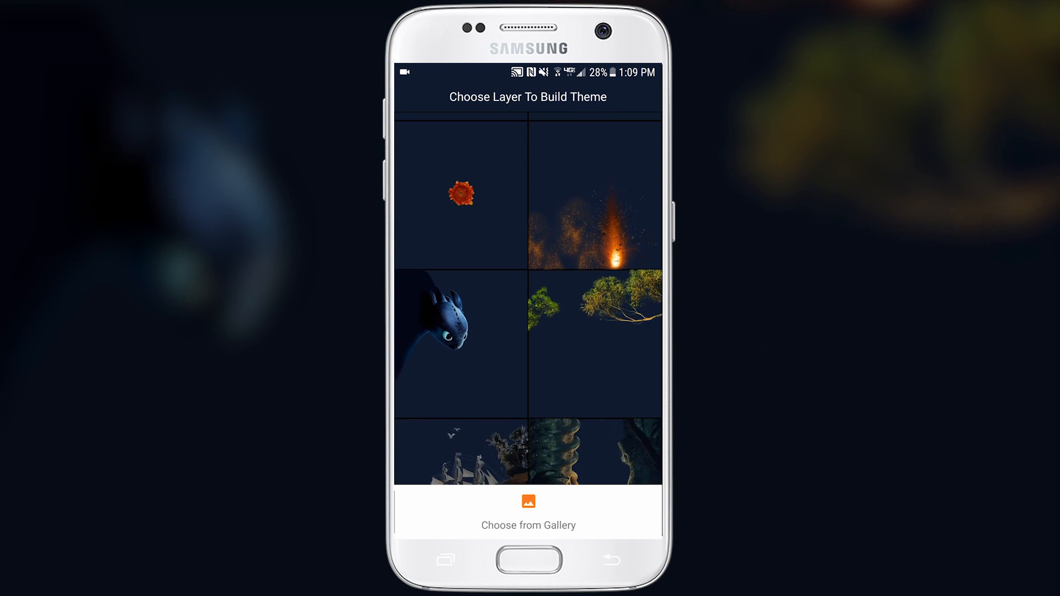